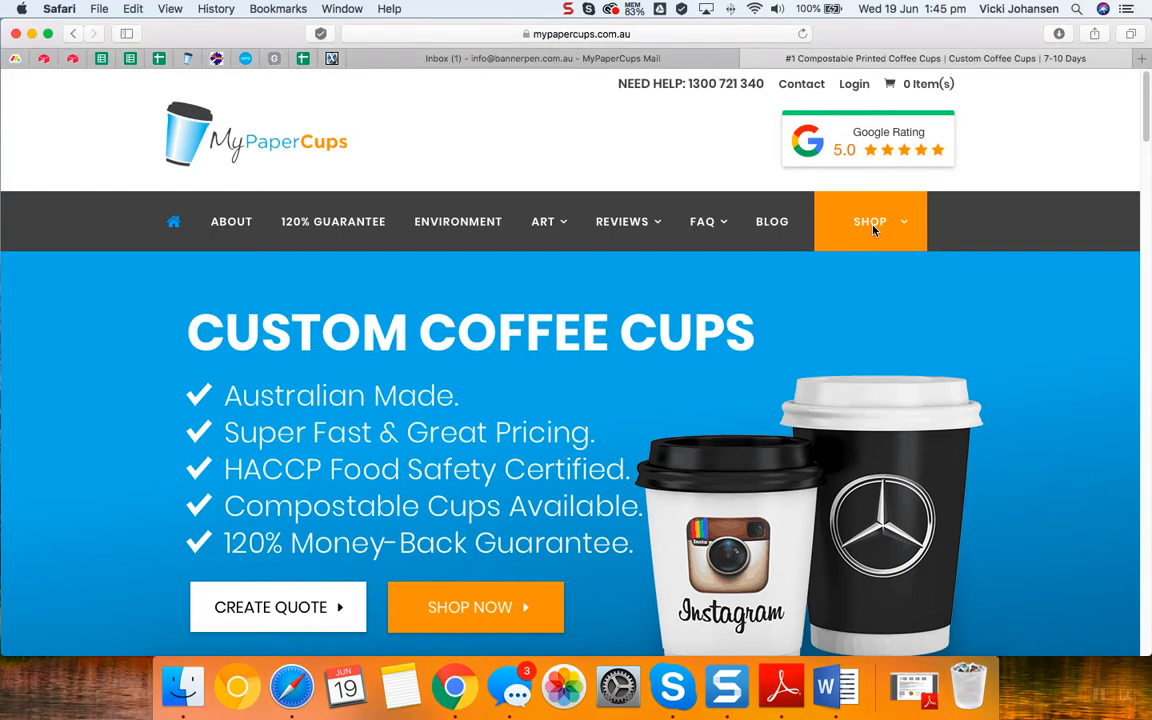
Go to the SHOP page listing all 26 cup and lid products with prices.
click(870, 220)
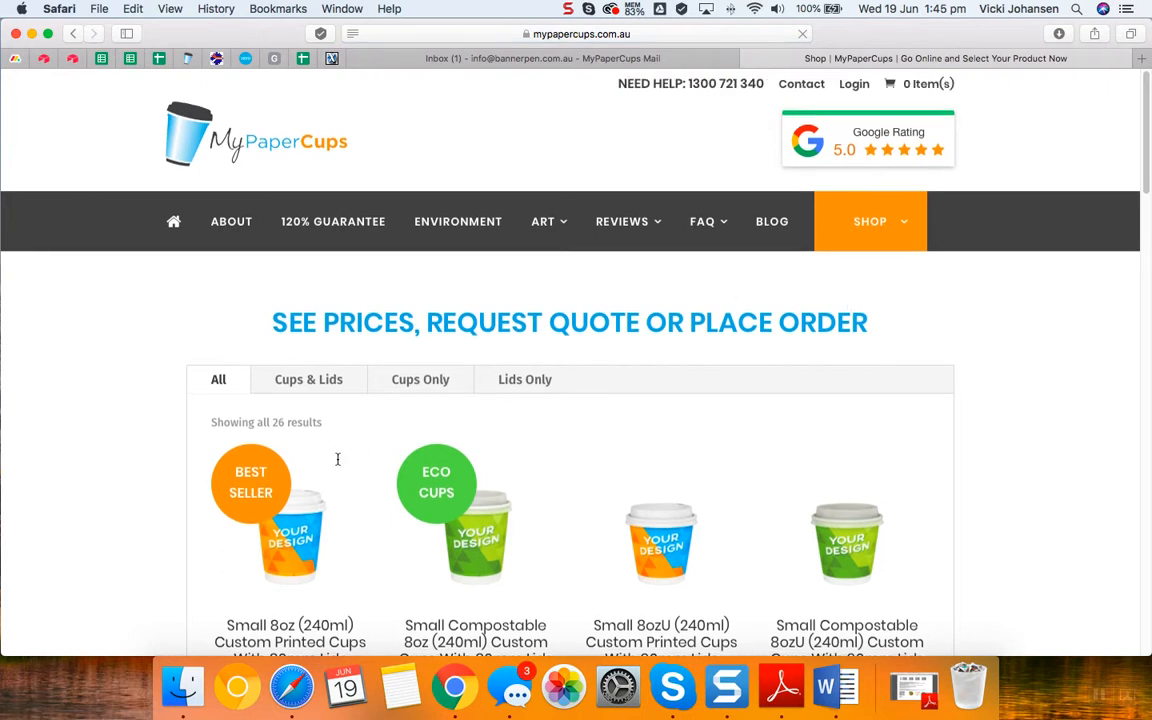
mouse_move(290, 530)
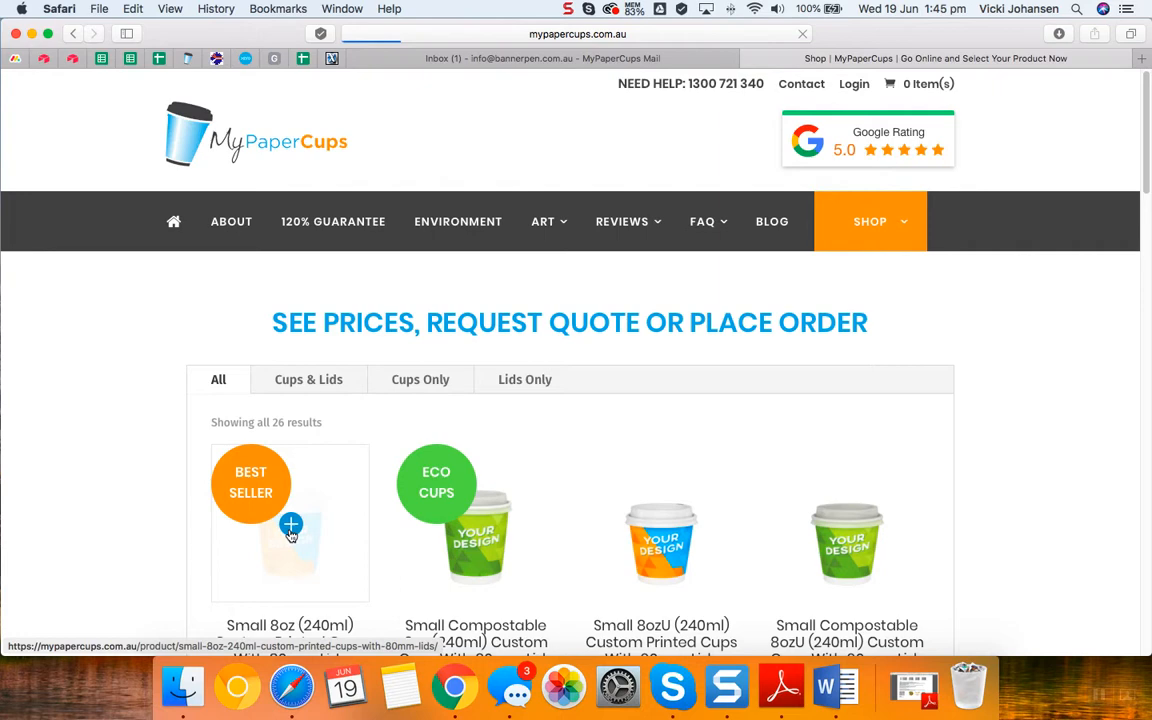
mouse_move(800, 458)
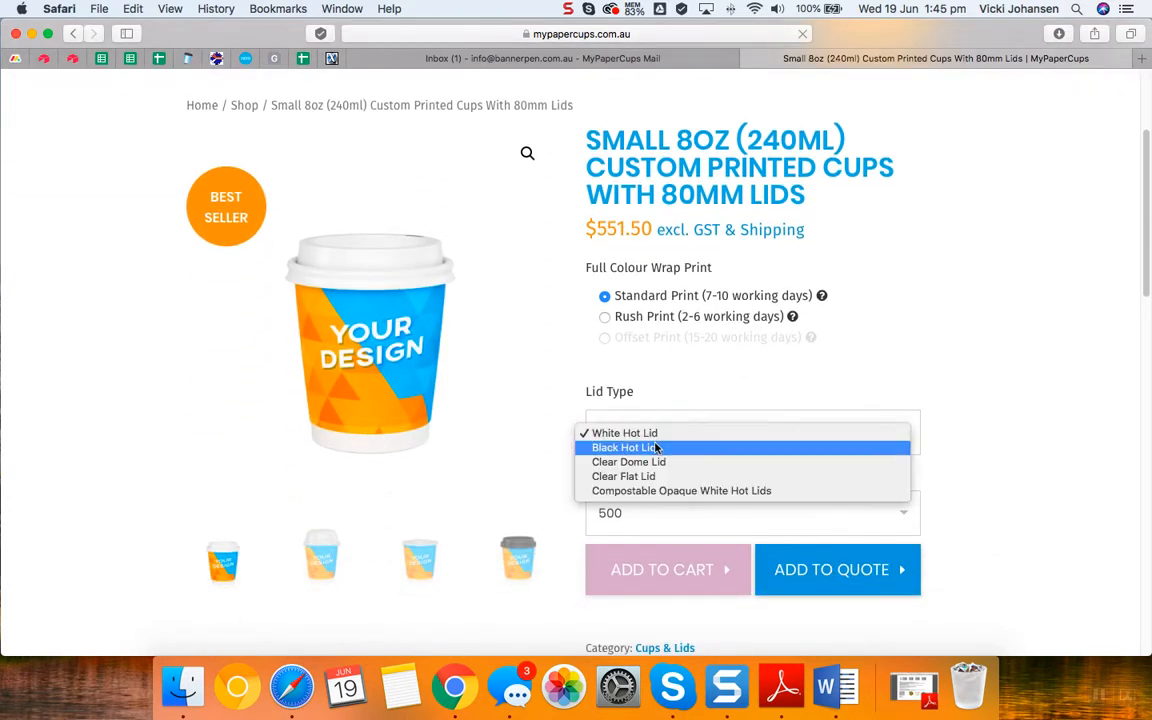
Choose Black Hot Lid and a quantity of 2,000 for the Small 8oz cups, priced $1,030.00.
click(624, 448)
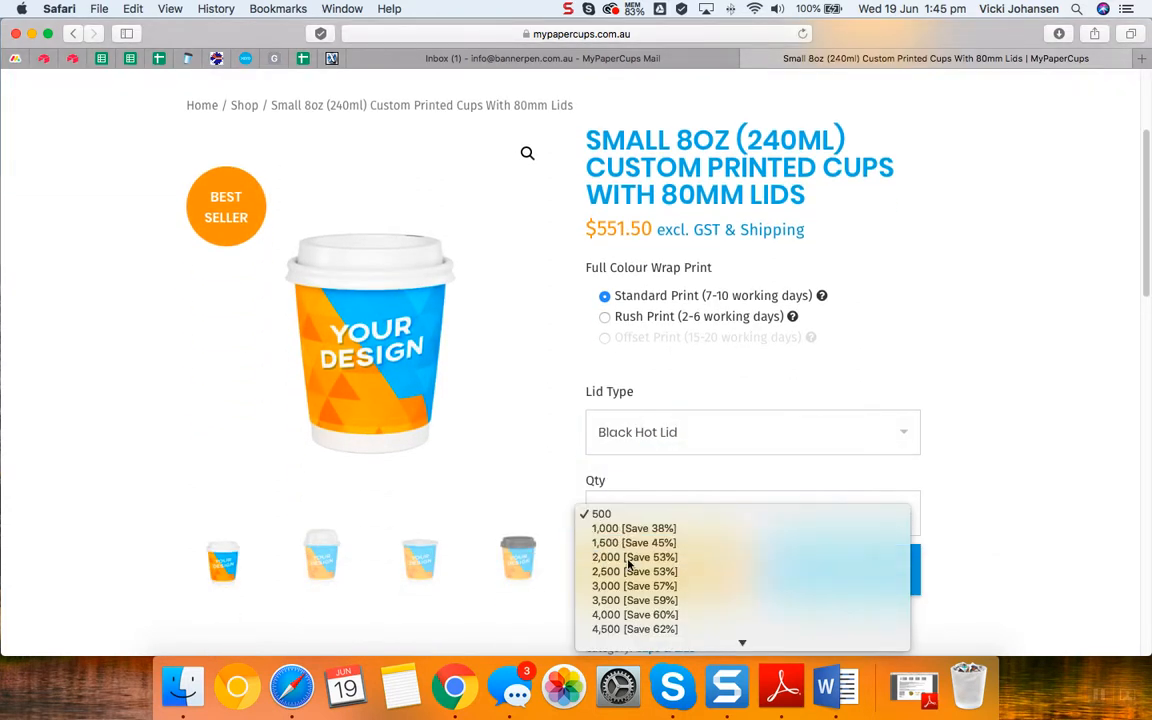
click(634, 556)
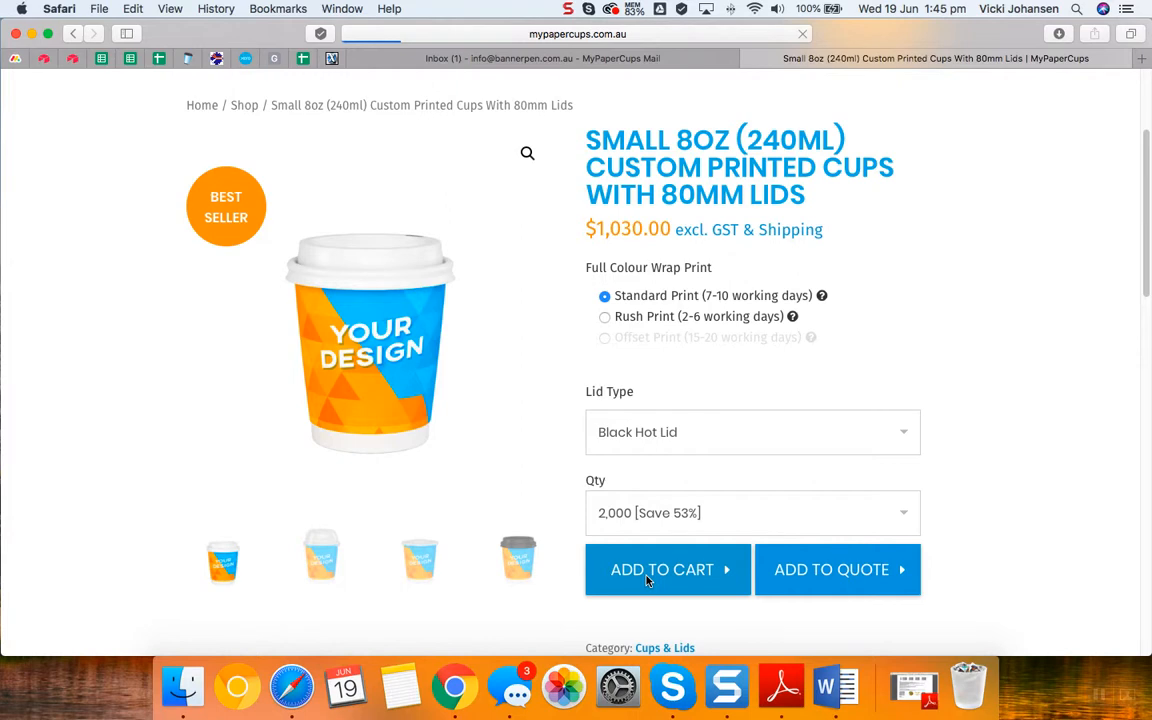
Add the cups to the cart and apply coupon code WHL2 for $150 off, leaving $968.00.
click(662, 568)
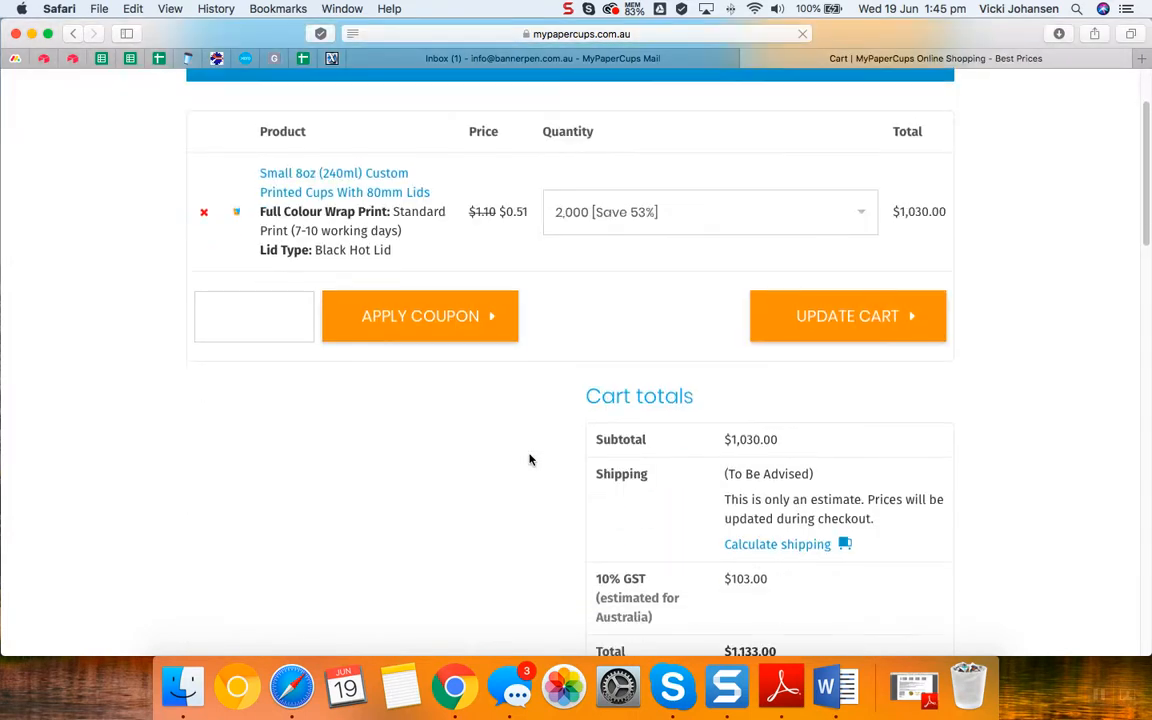
mouse_move(912, 688)
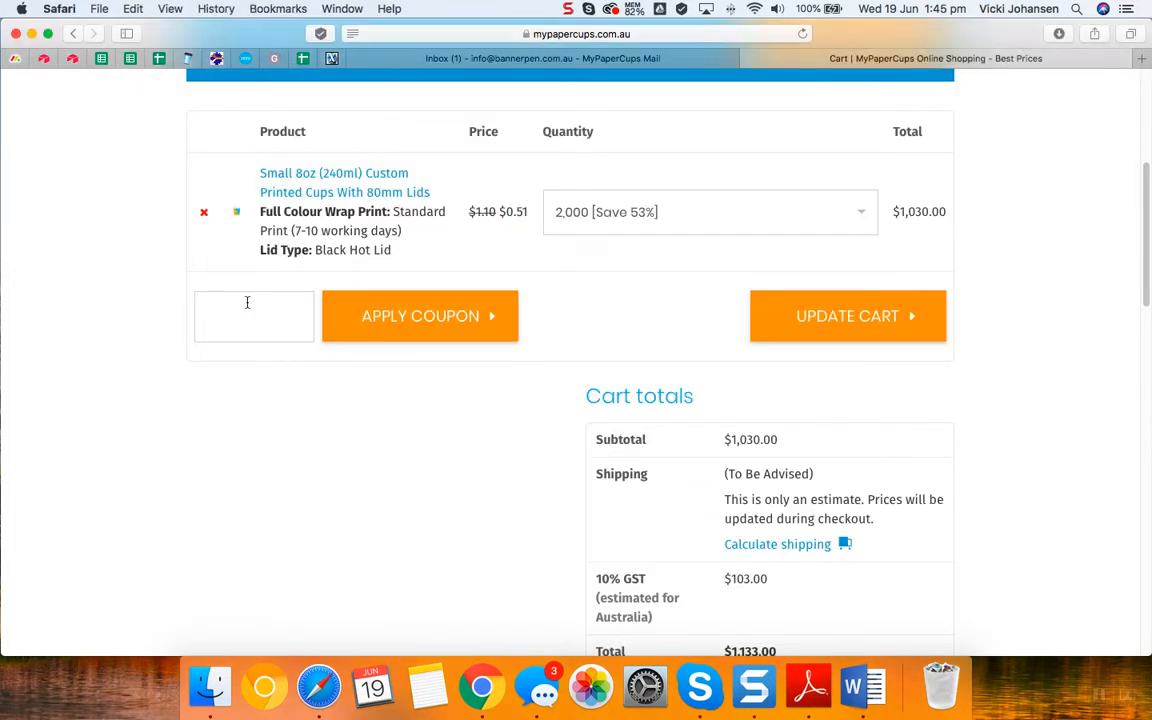
click(252, 316)
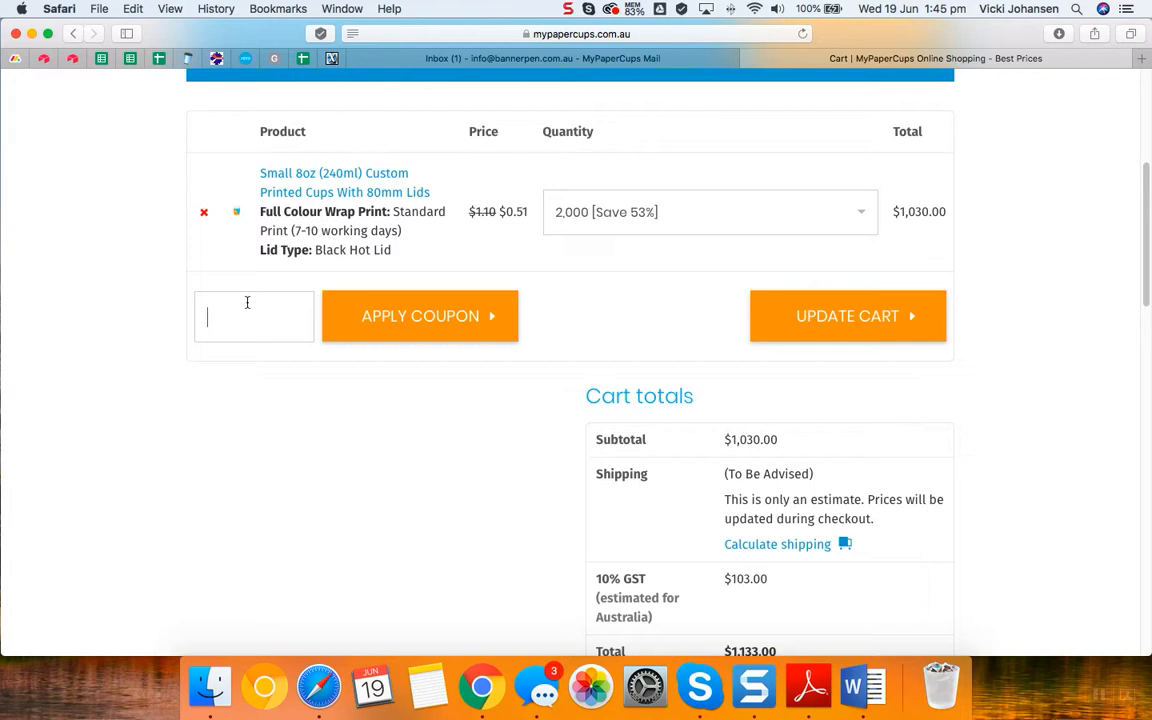
text(WHL2)
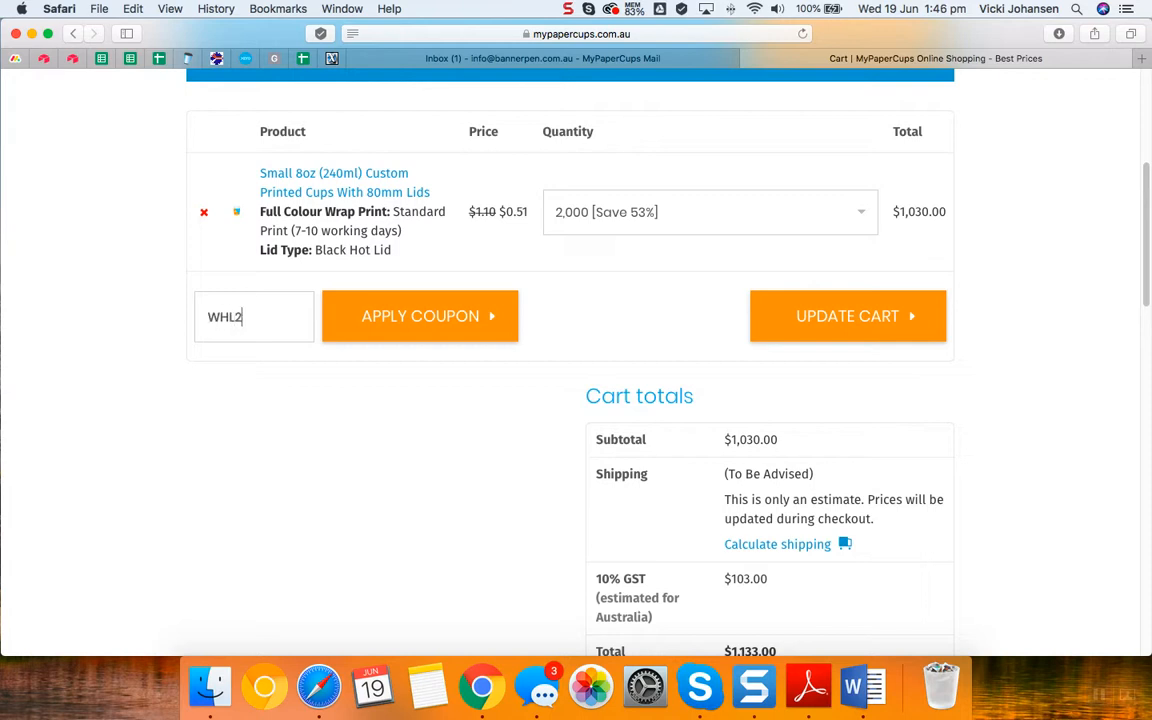
click(420, 316)
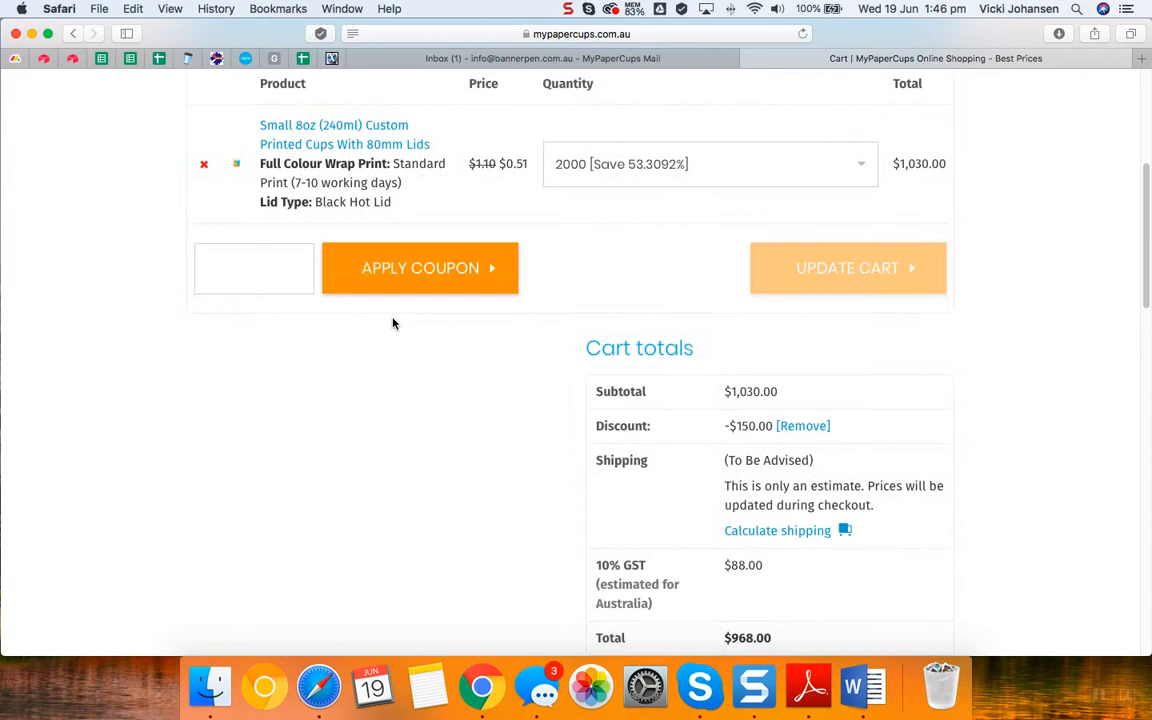
Proceed to checkout from the Cart totals section with the $968.00 order.
click(420, 268)
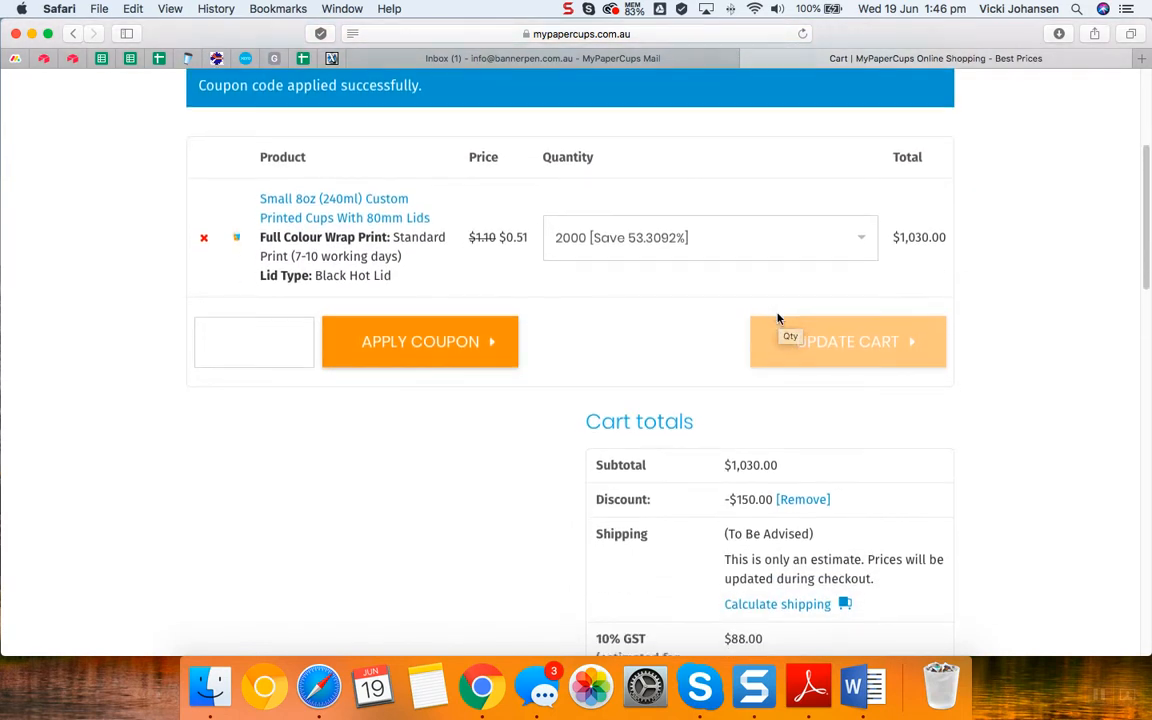
scroll(down, 3)
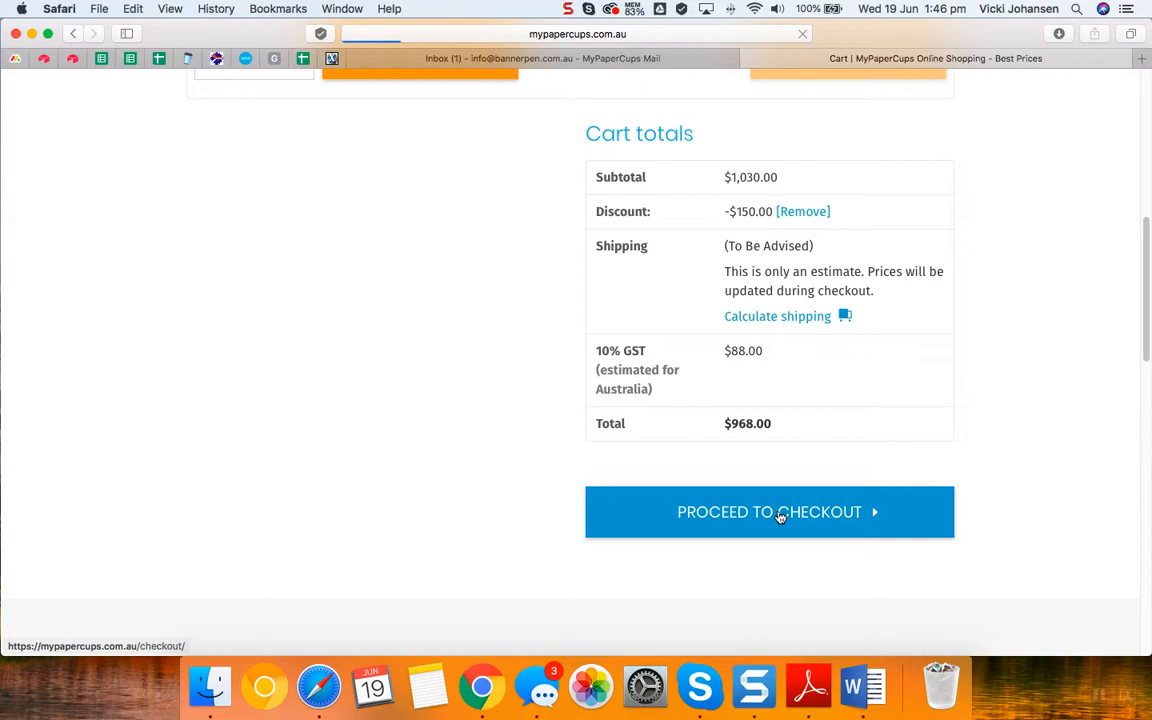
click(768, 512)
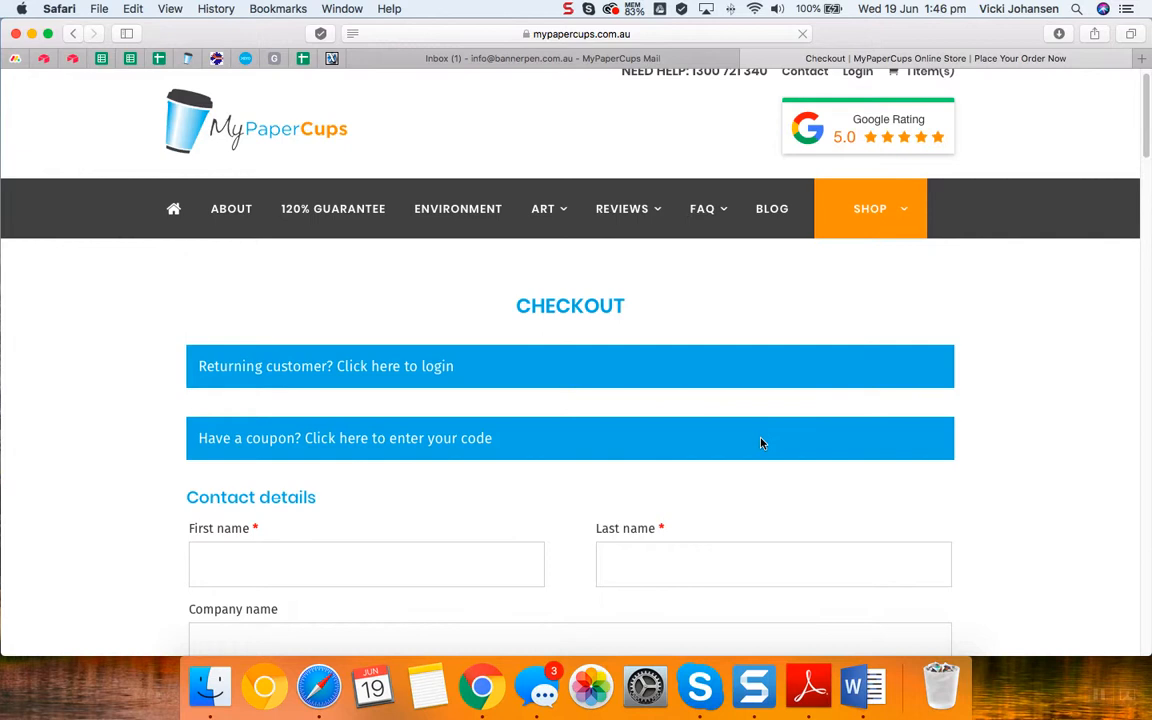
Scroll the checkout to the billing address fields, country Australia, street address and suburb.
scroll(down, 3)
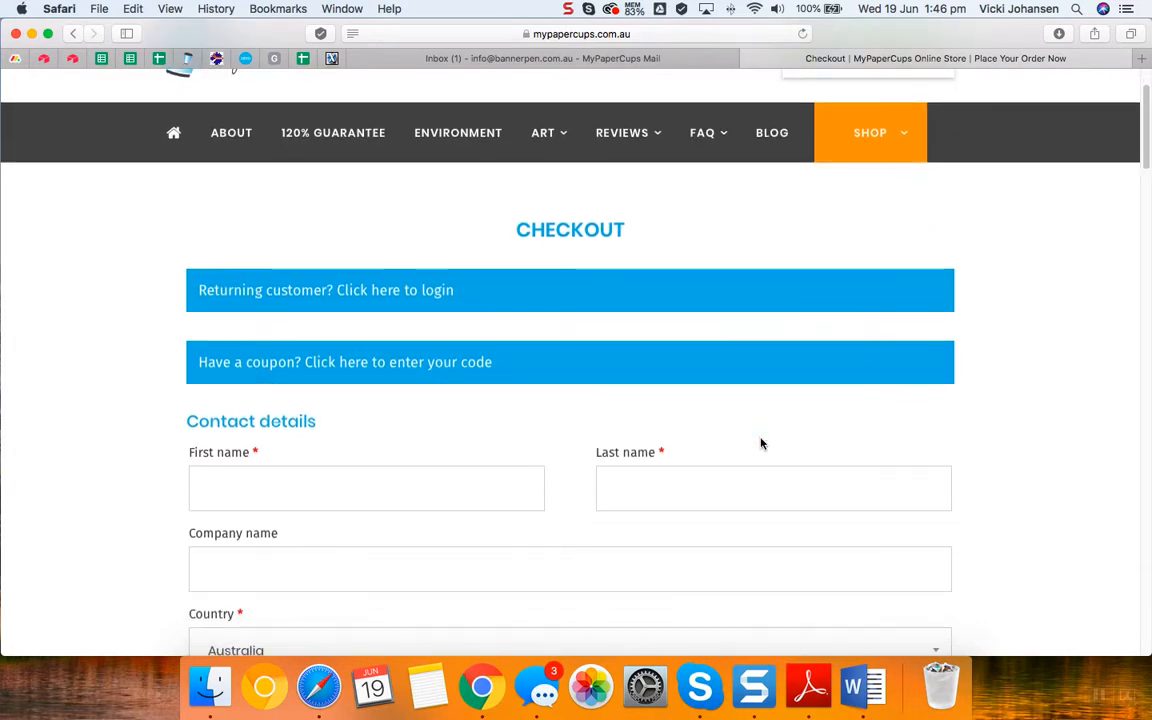
scroll(down, 3)
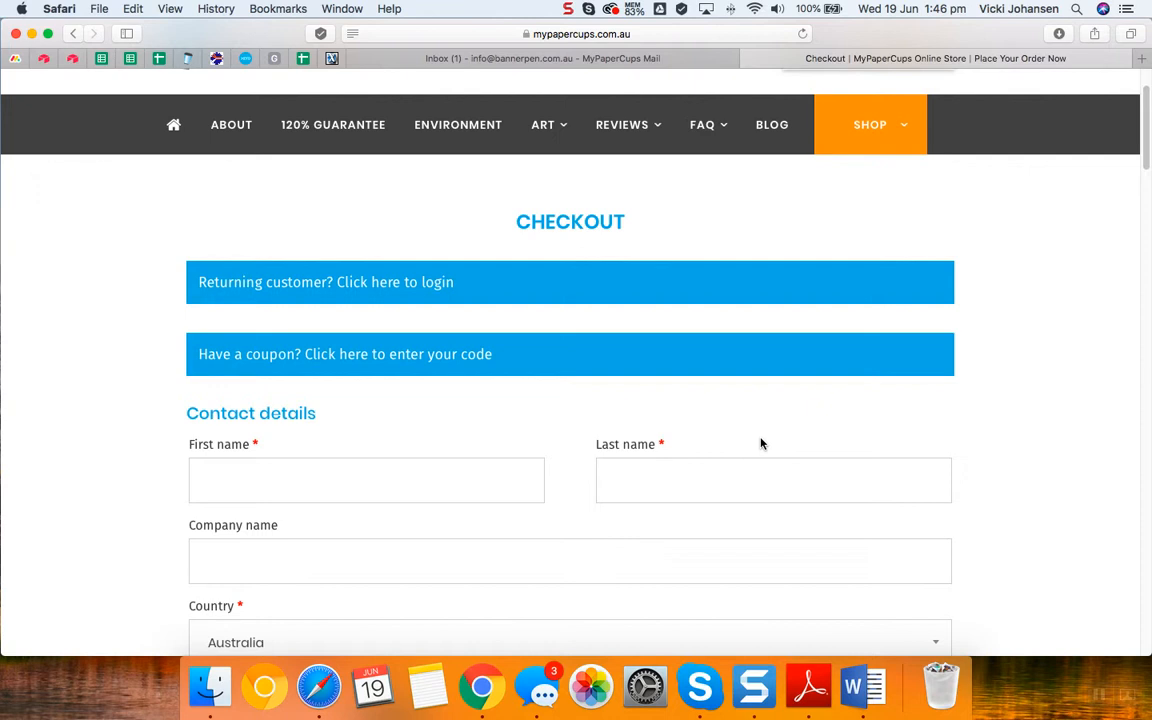
scroll(down, 3)
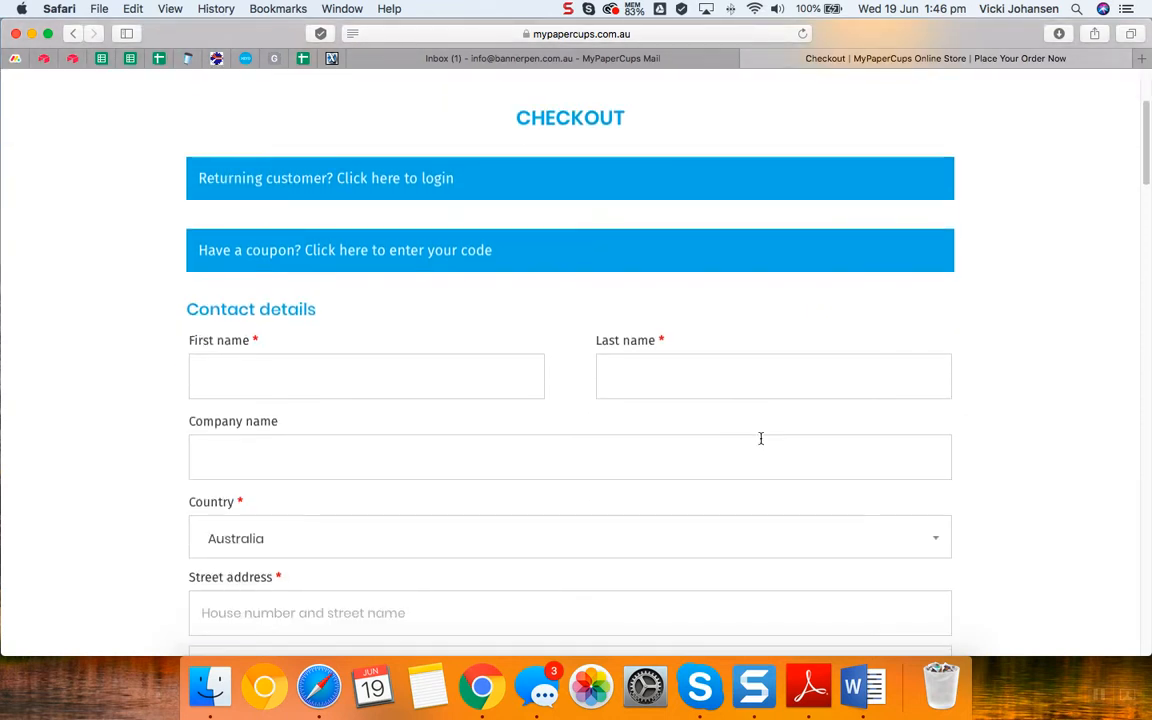
scroll(down, 3)
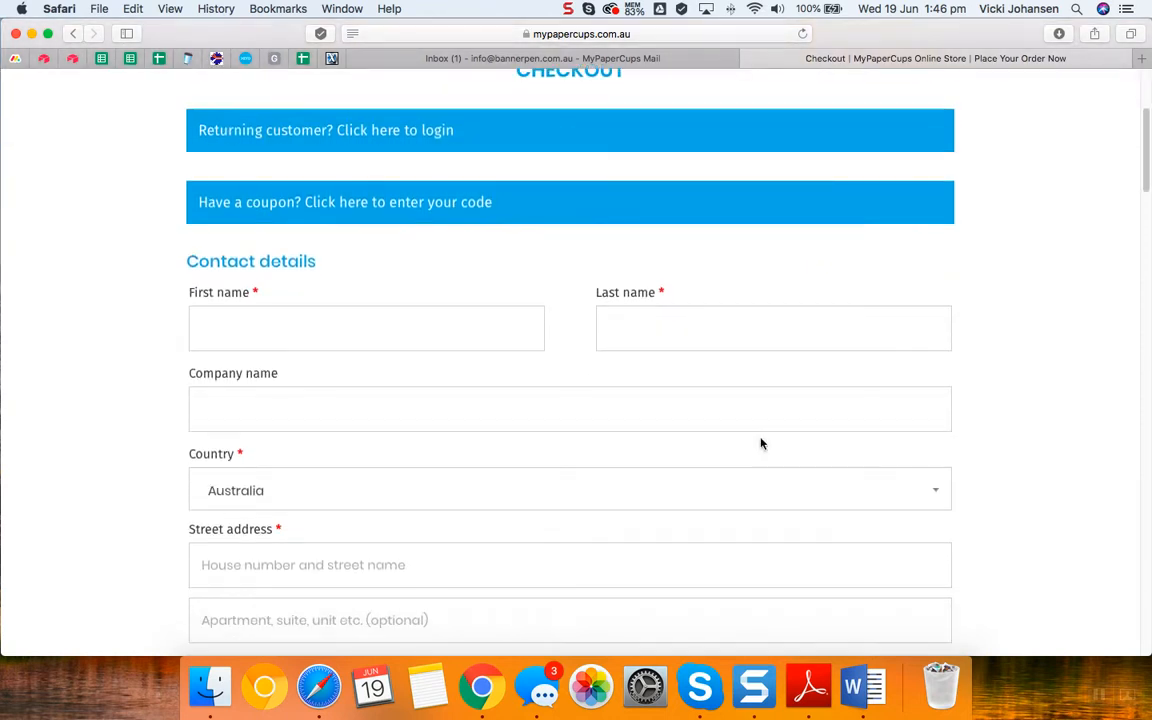
scroll(down, 3)
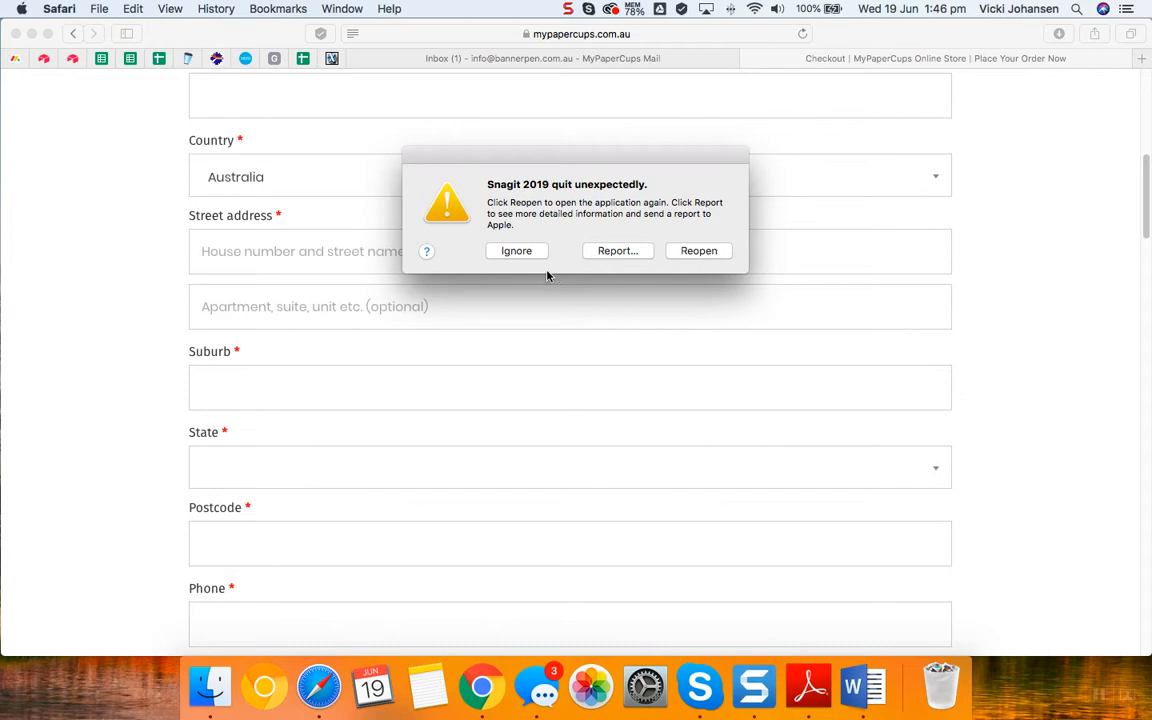
Ignore the Snagit quit alert and scroll past the shipping and artwork questions to Your order.
click(516, 250)
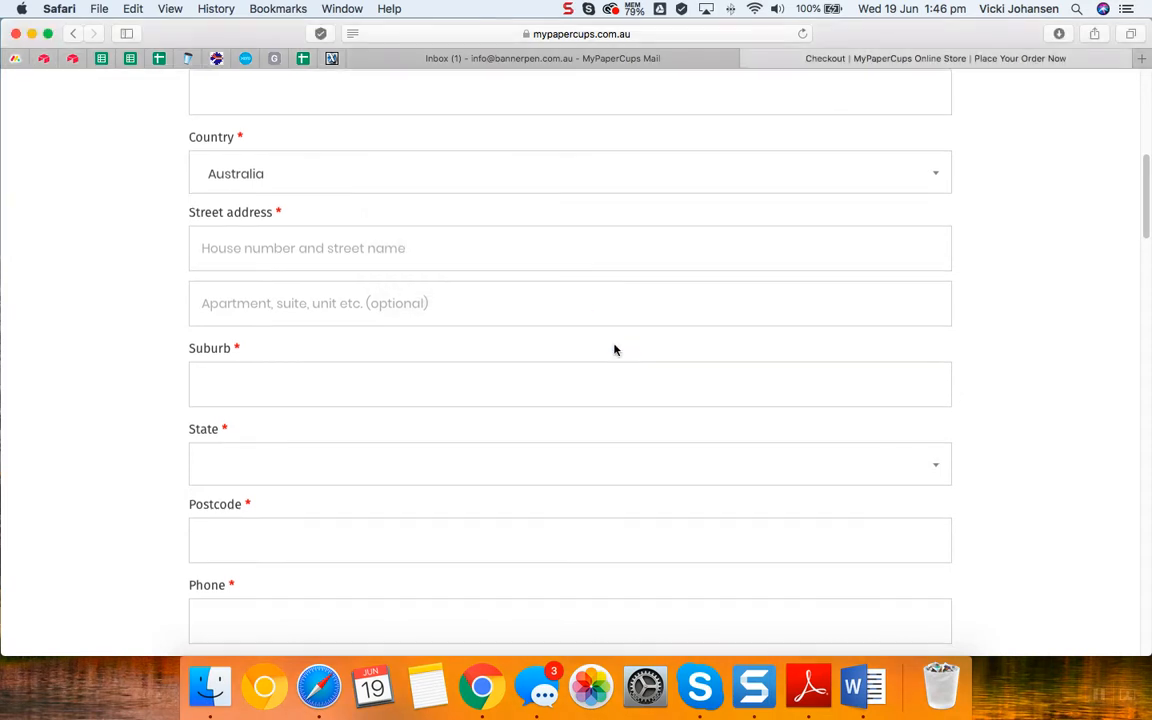
scroll(down, 3)
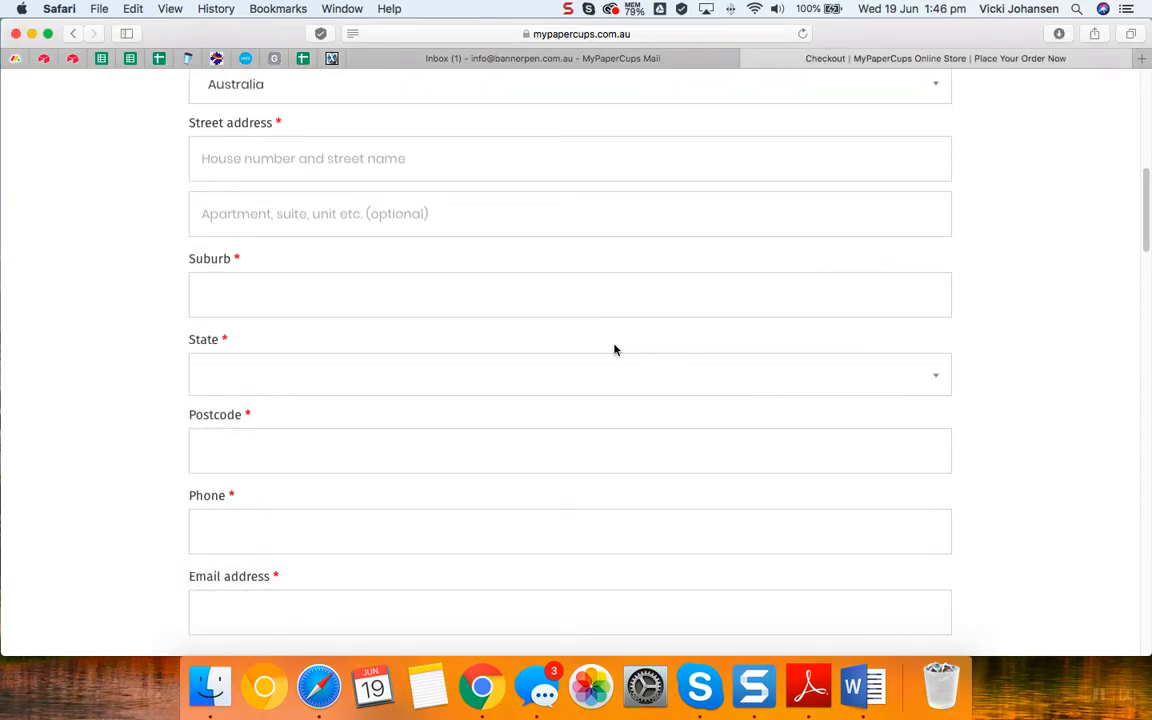
scroll(down, 3)
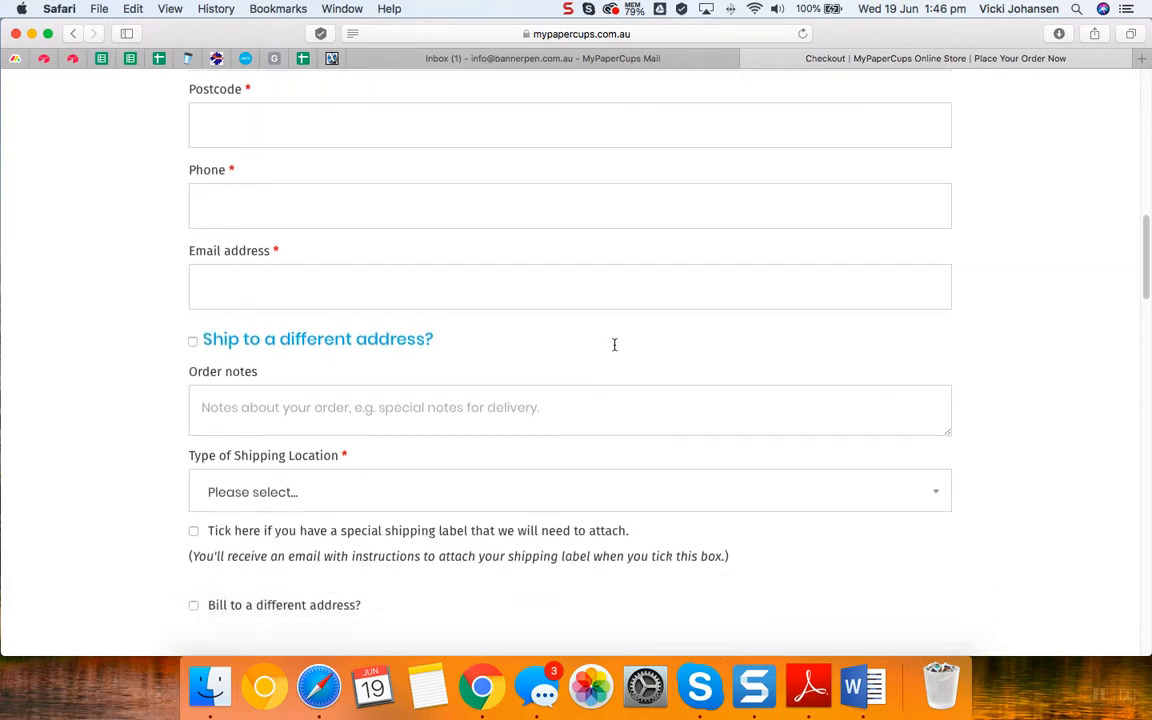
scroll(down, 3)
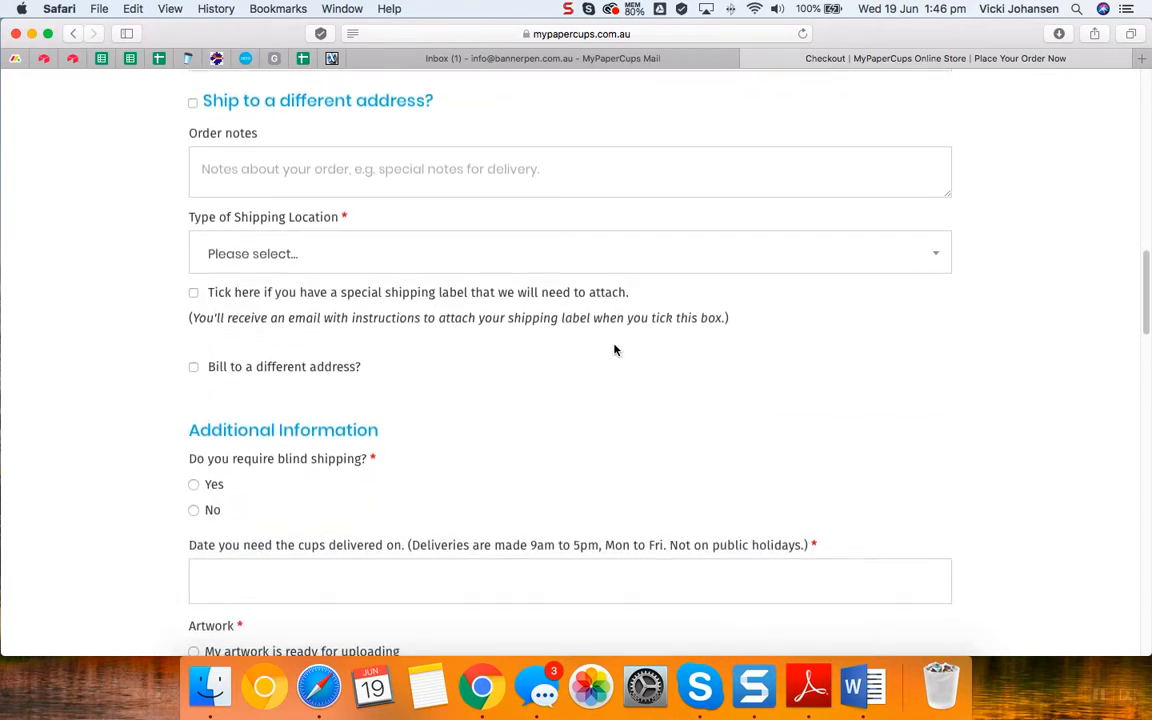
scroll(down, 3)
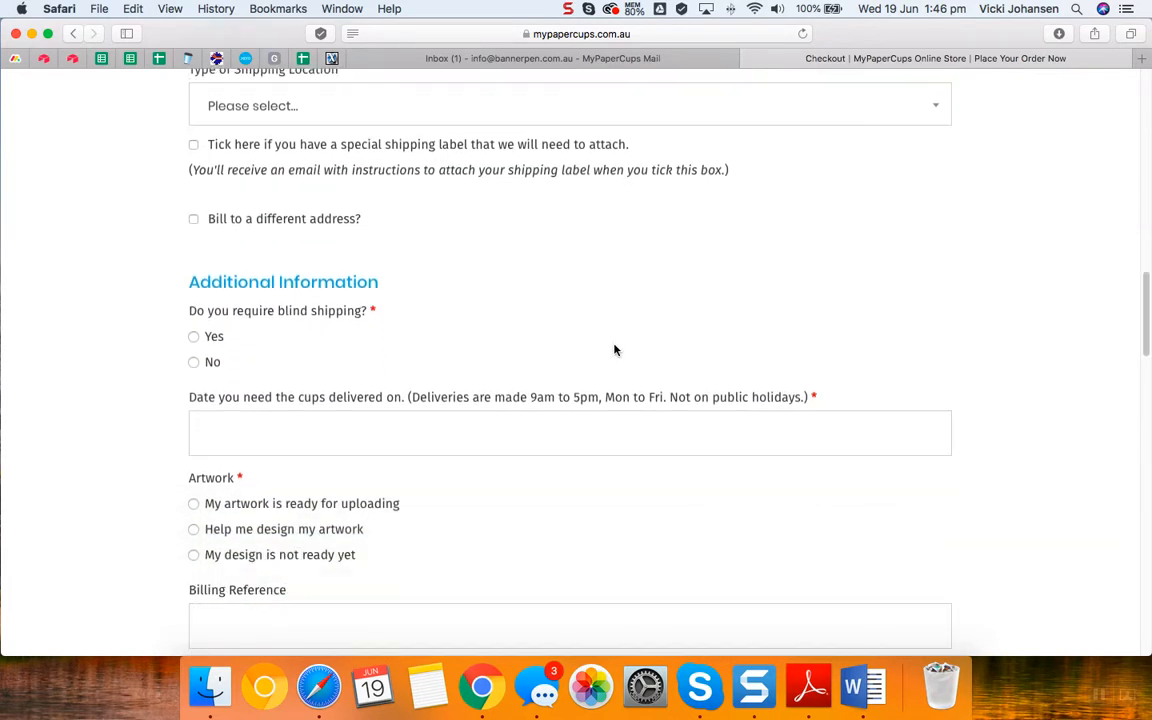
scroll(down, 3)
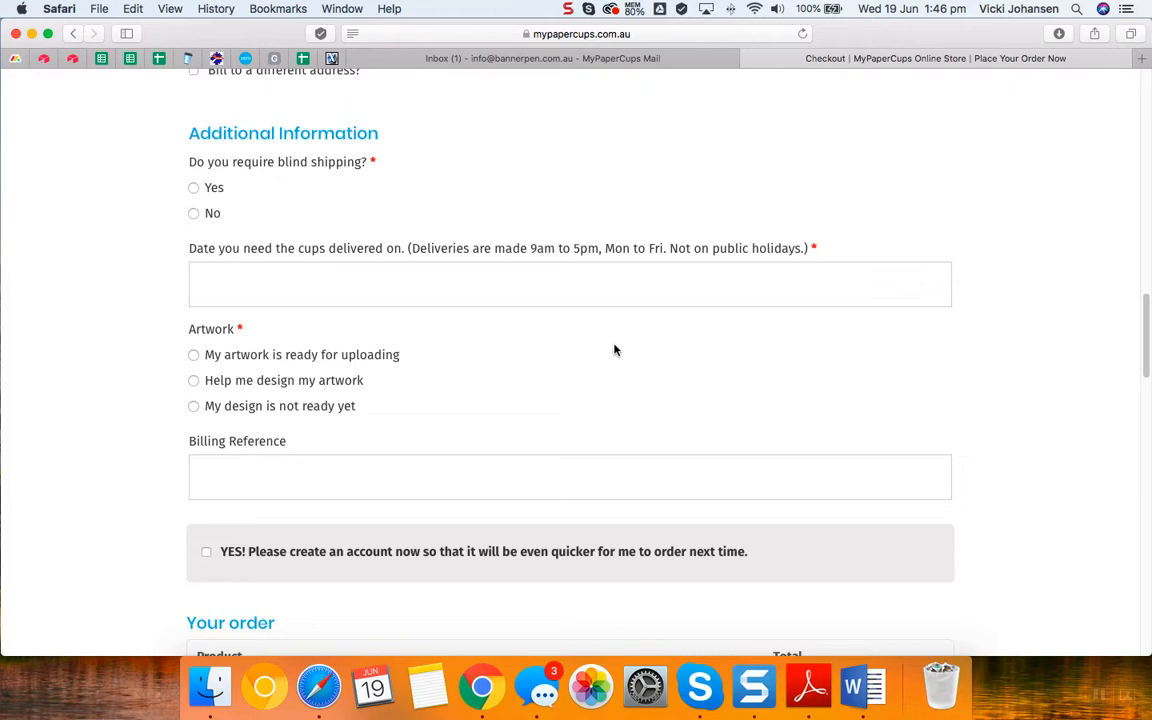
scroll(down, 3)
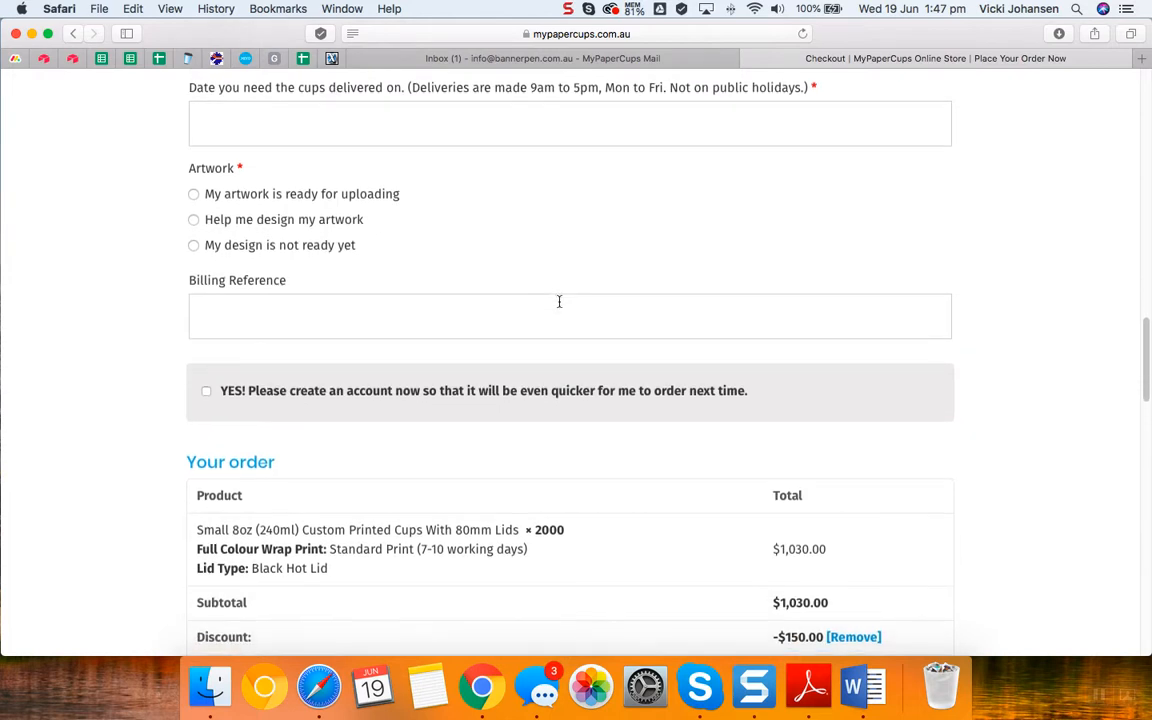
Scroll through the order table showing $150.00 discount, $88.00 GST and $968.00 total.
scroll(down, 3)
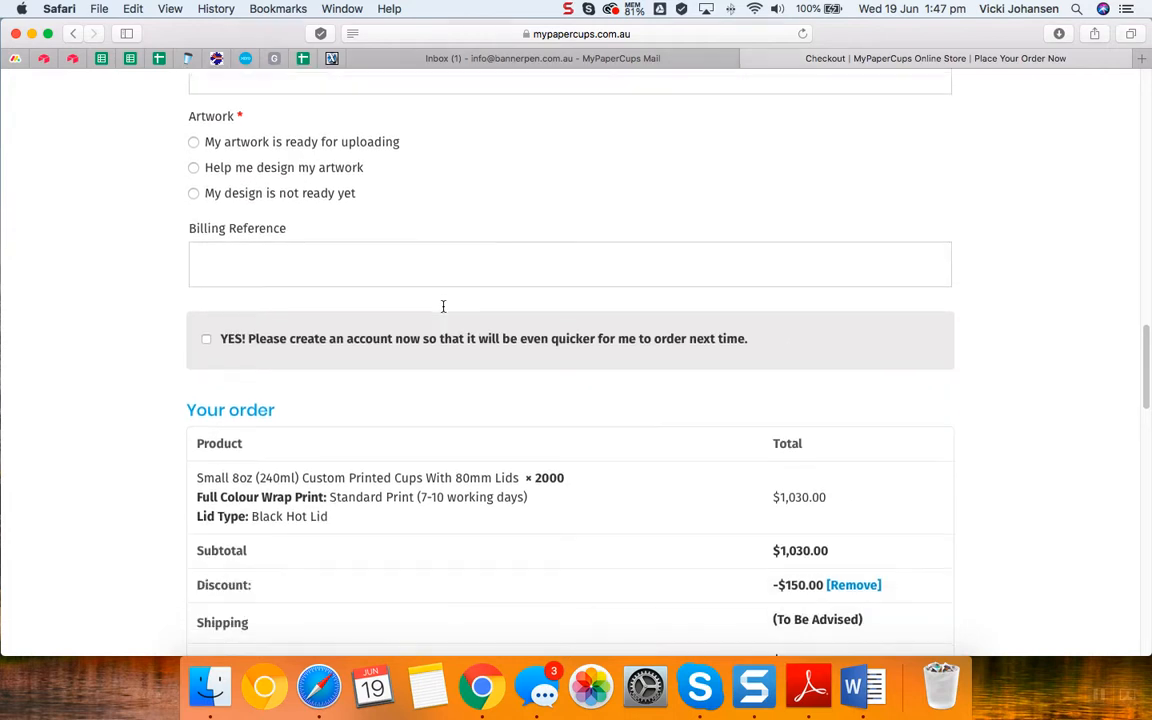
scroll(down, 3)
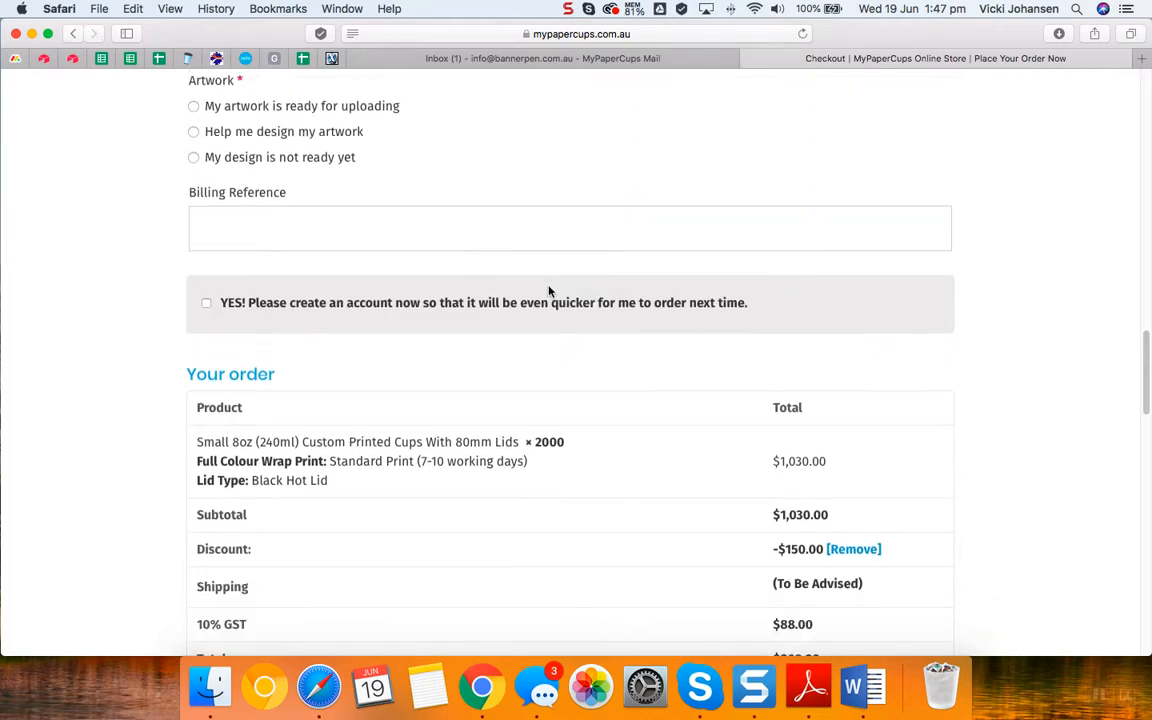
scroll(down, 3)
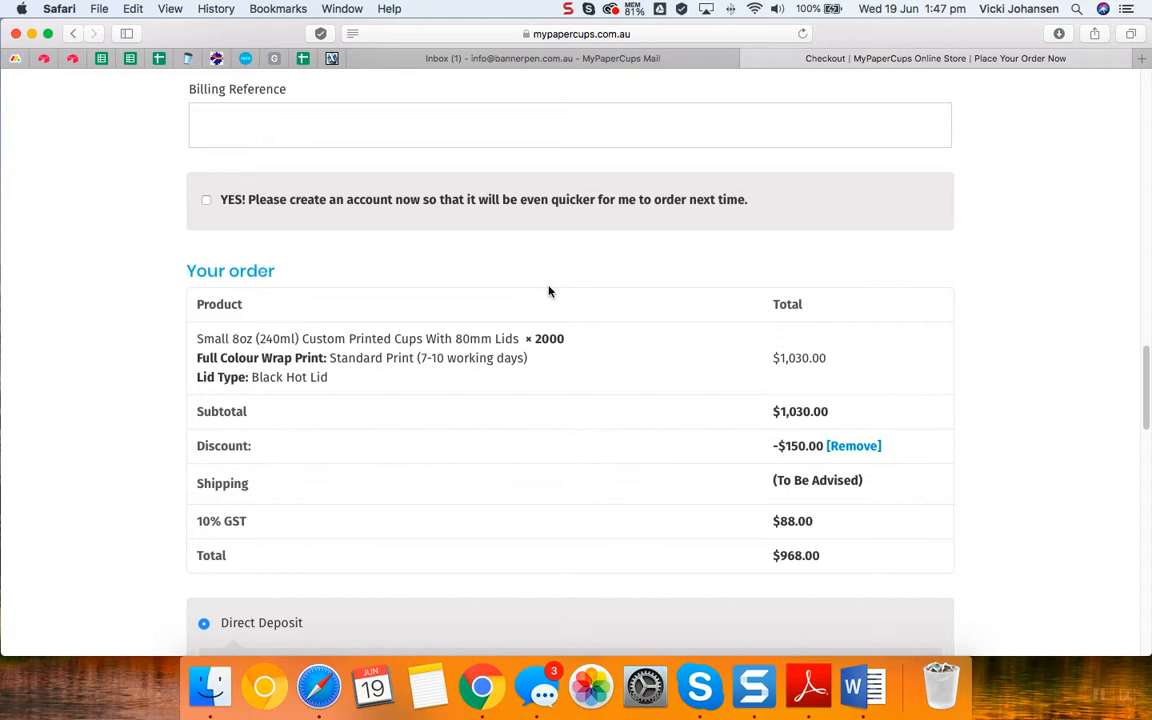
scroll(down, 3)
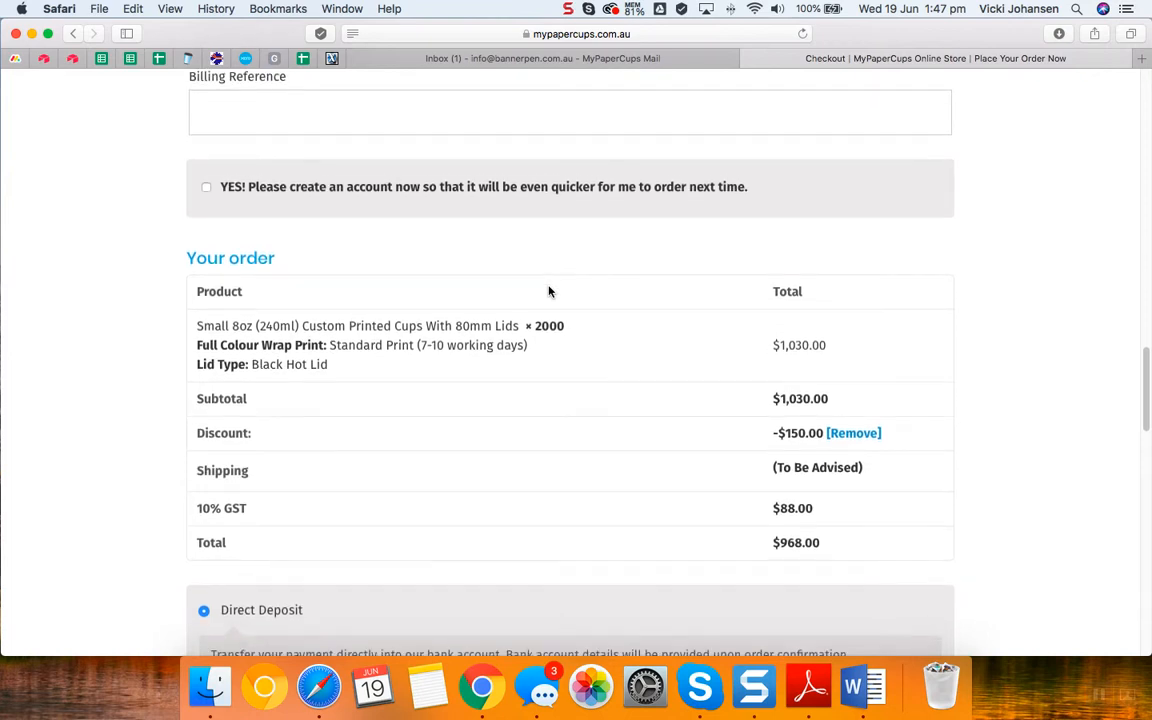
scroll(down, 3)
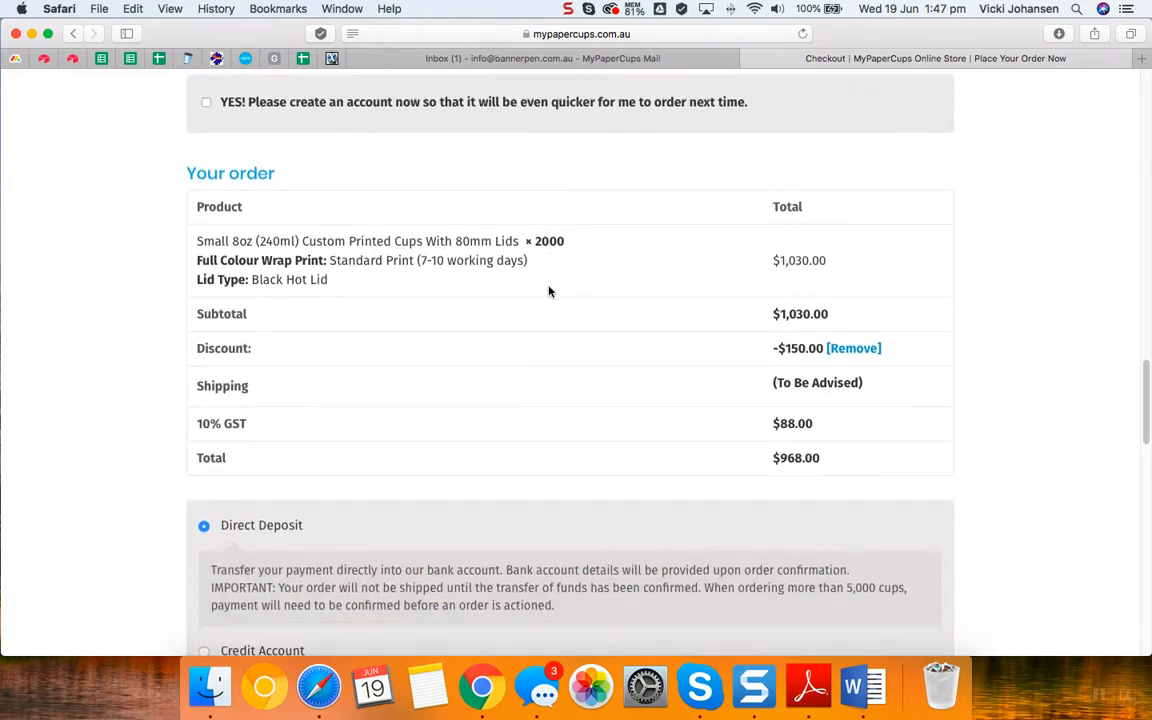
Scroll to the payment options with Direct Deposit selected above Place Order.
scroll(down, 3)
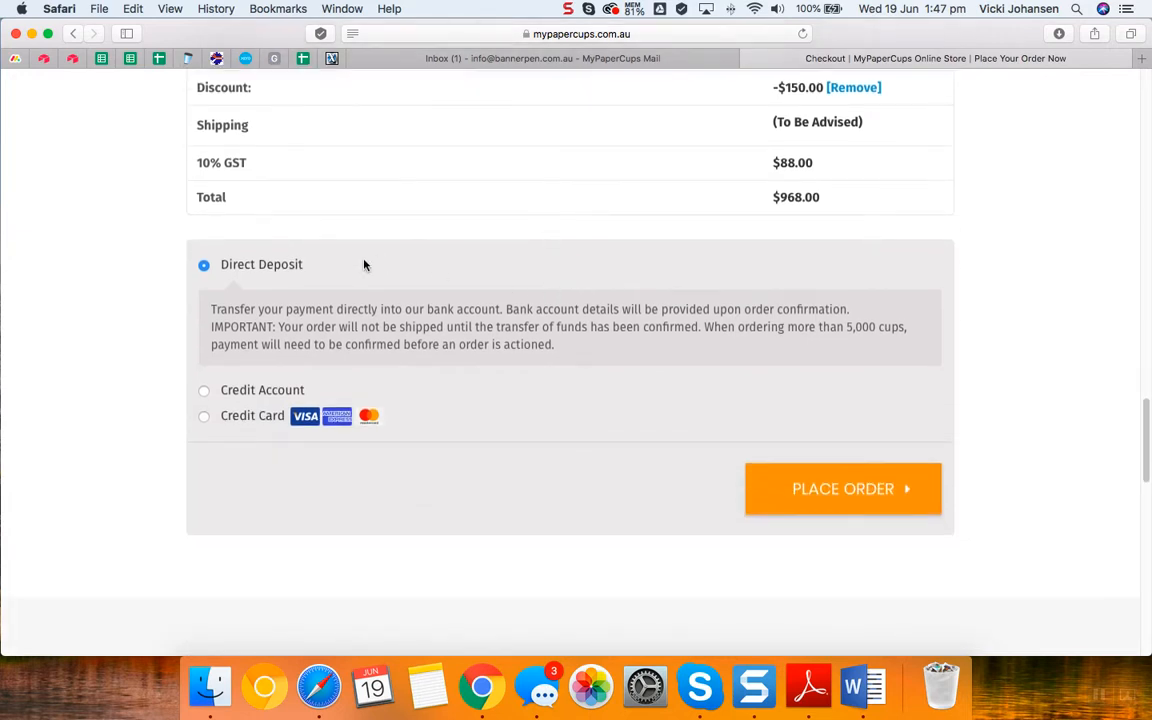
mouse_move(328, 292)
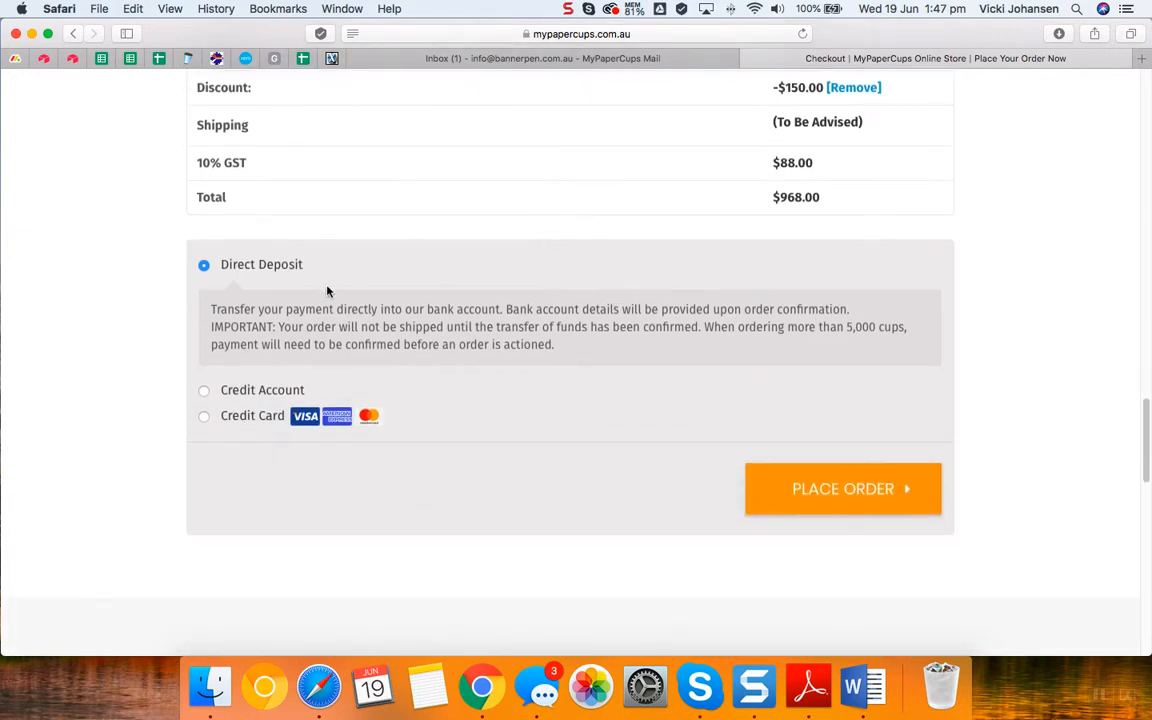
mouse_move(392, 494)
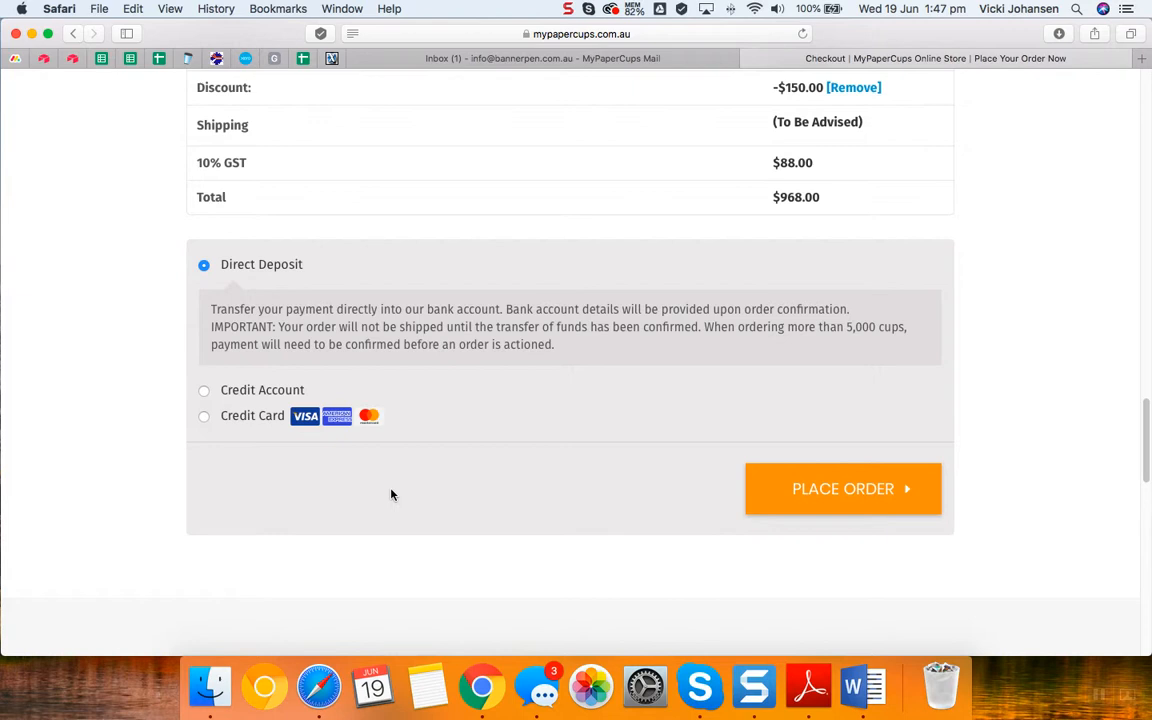
mouse_move(620, 438)
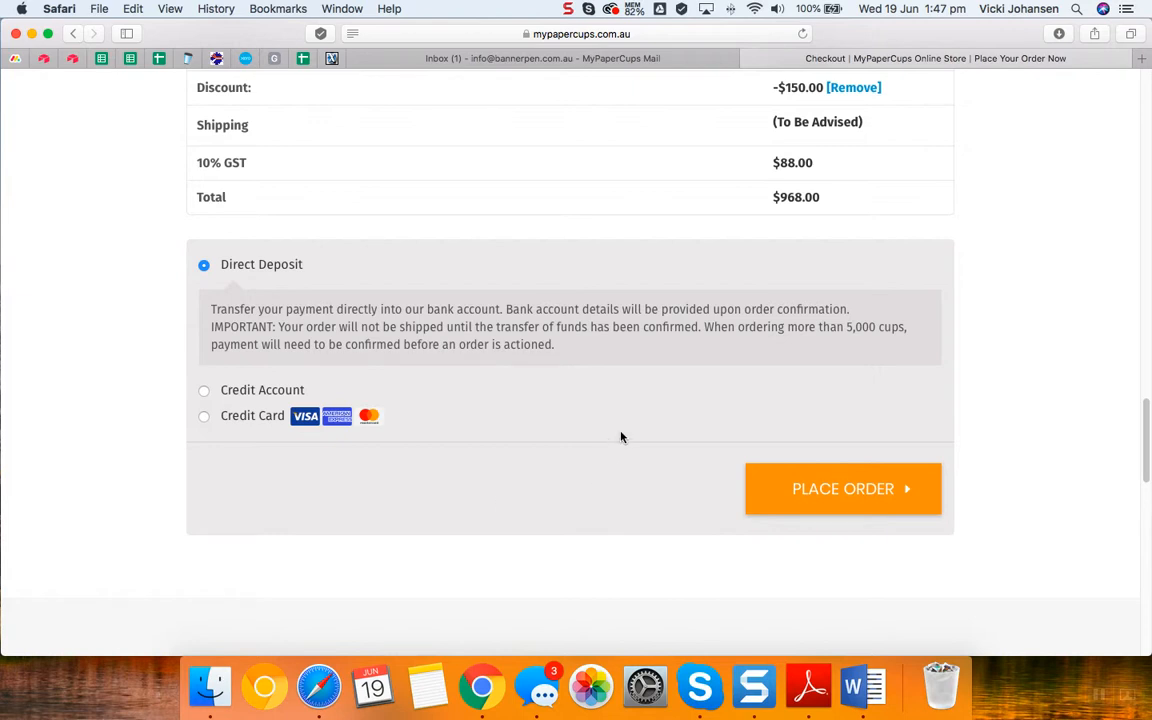